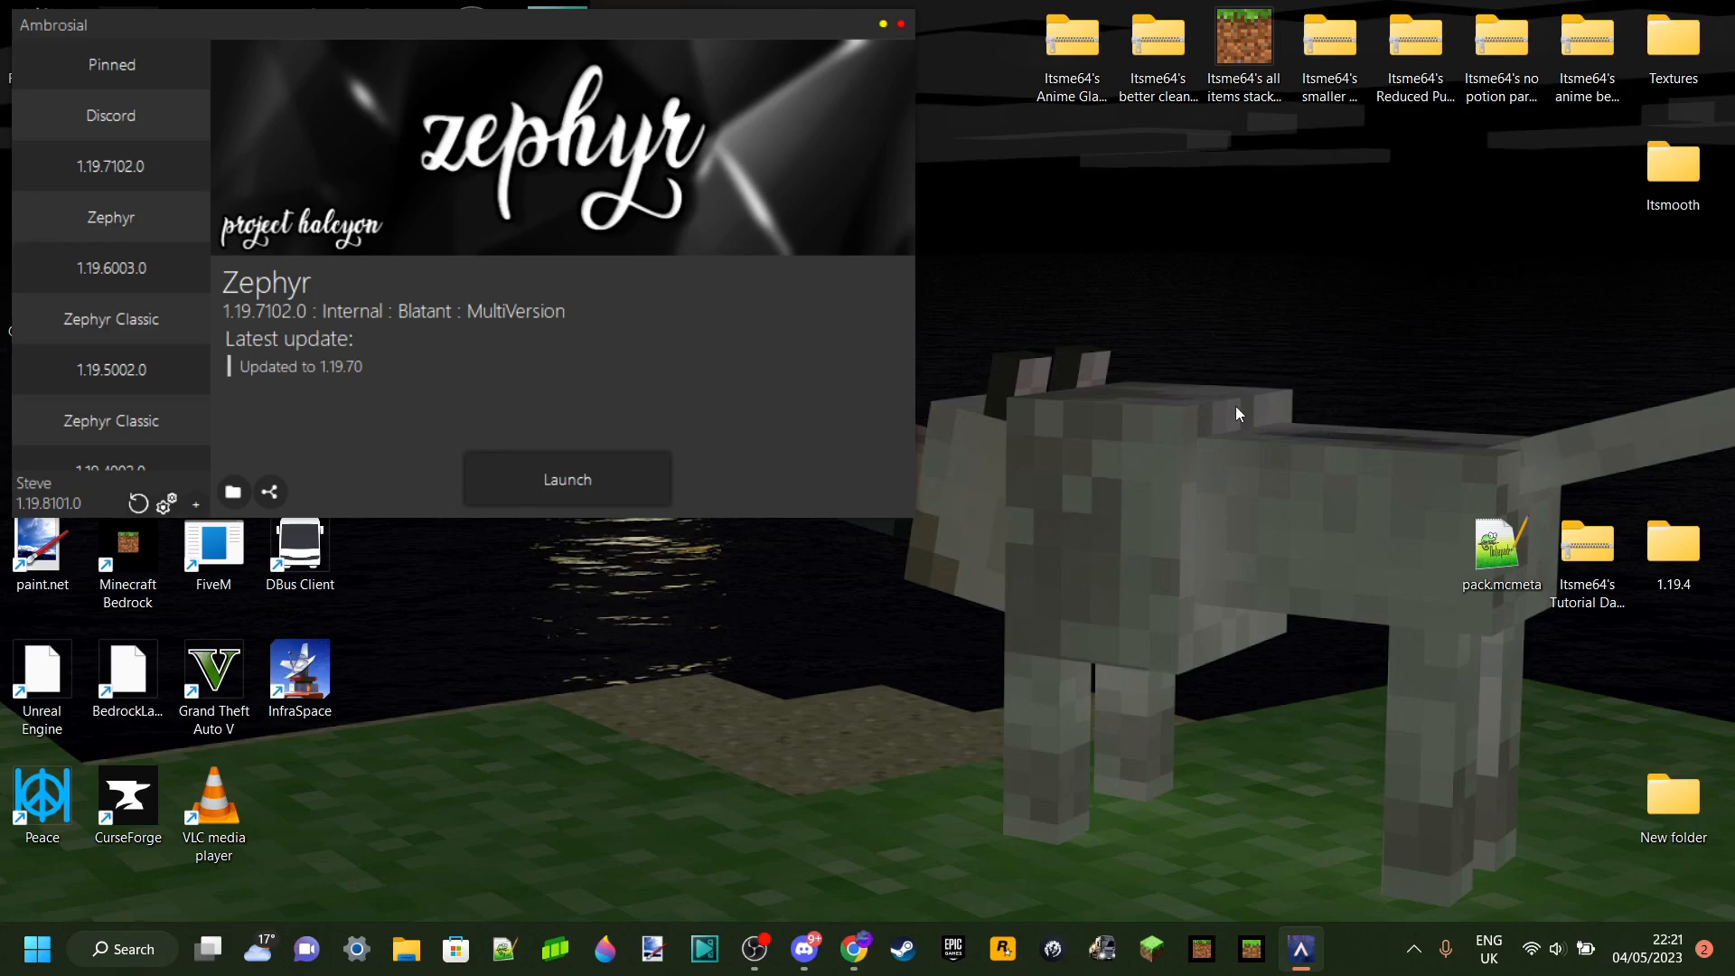
{"action": "mouse_move", "coordinate": [1272, 842]}
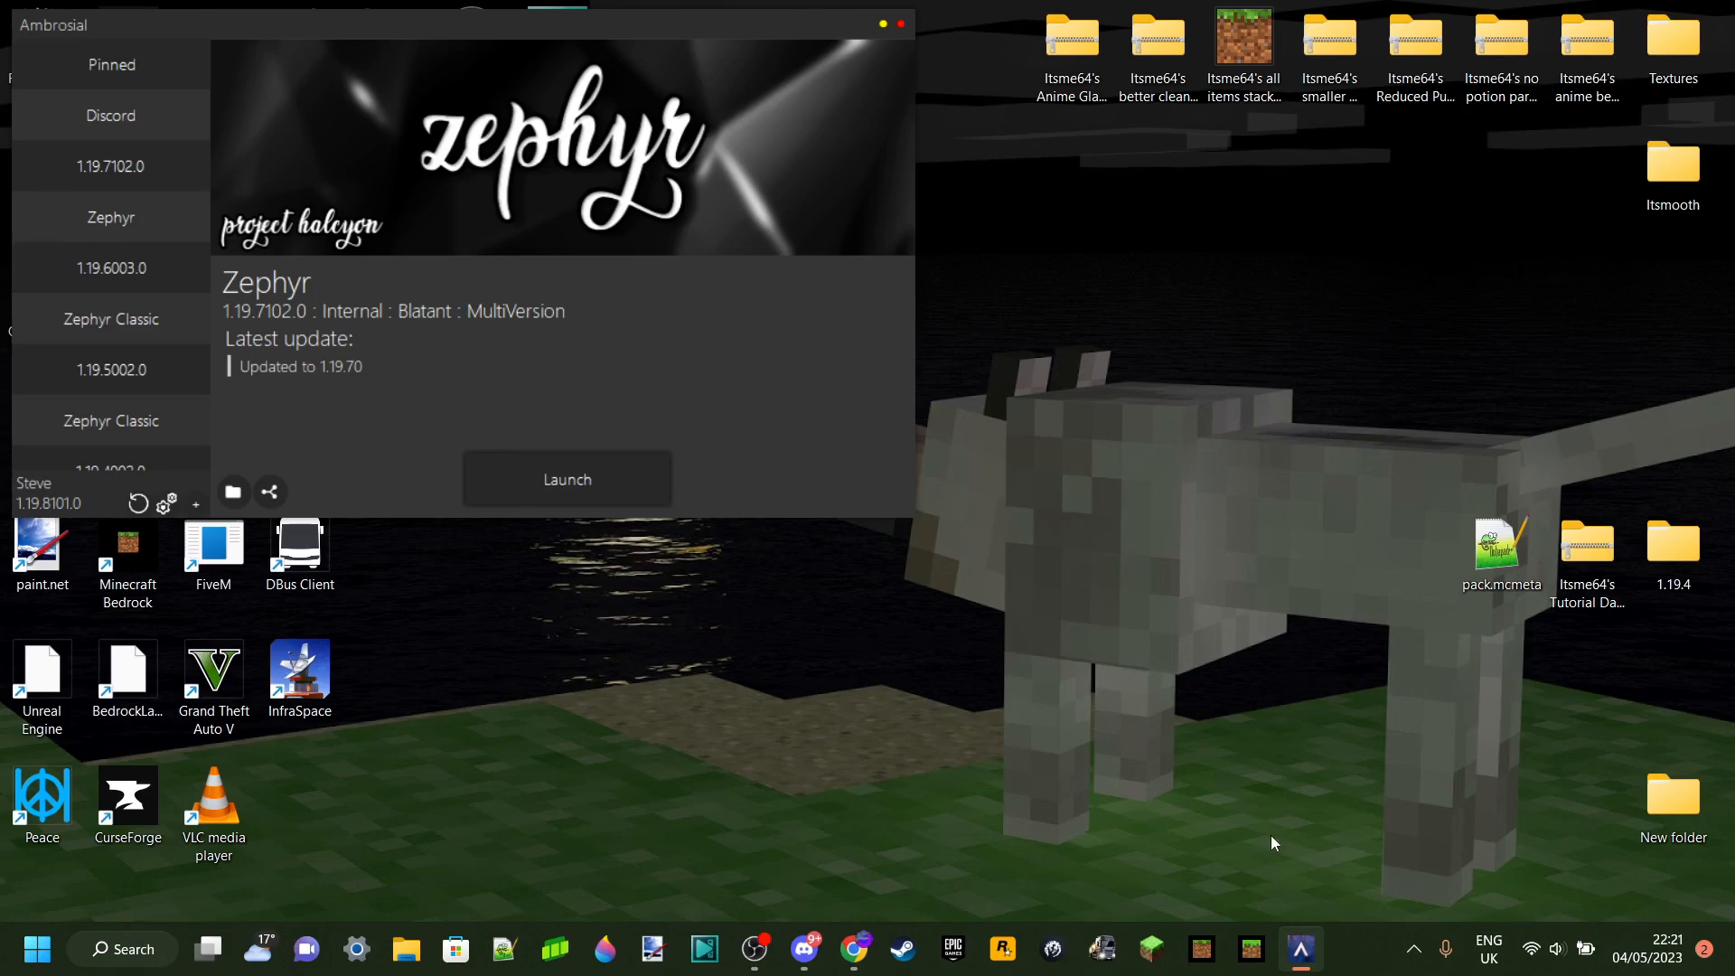
Launch Minecraft Bedrock from Ambrosial with Zephyr and let it load
{"action": "left_click", "coordinate": [565, 479]}
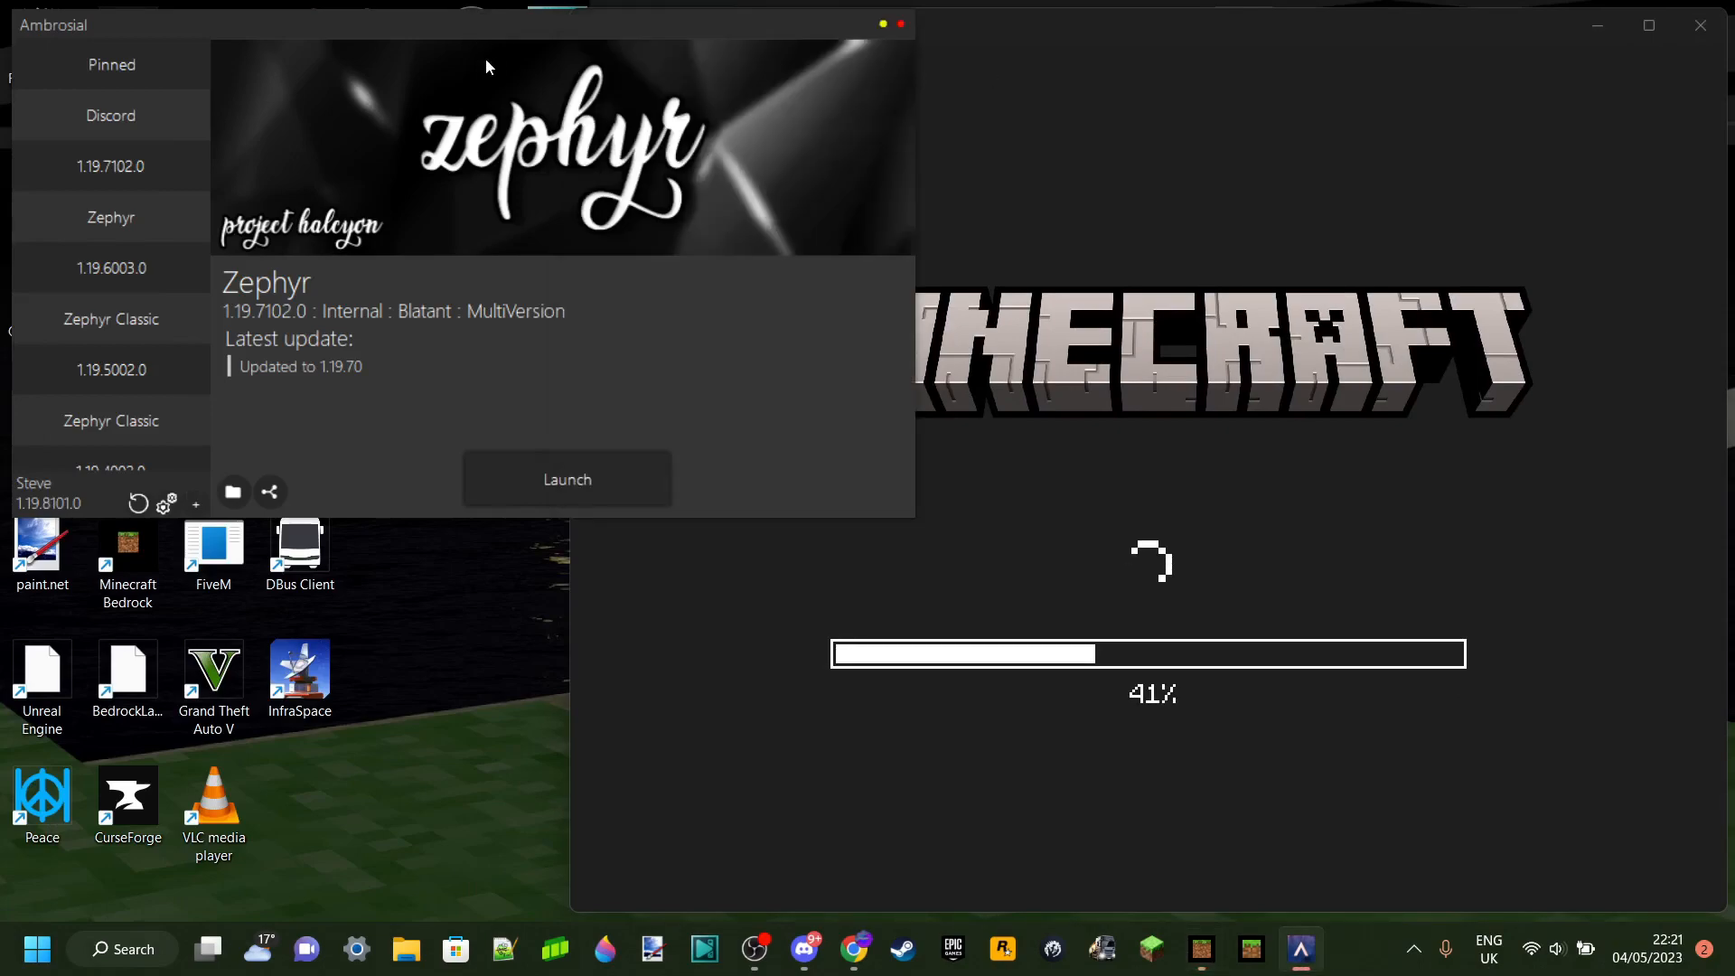
{"action": "mouse_move", "coordinate": [439, 379]}
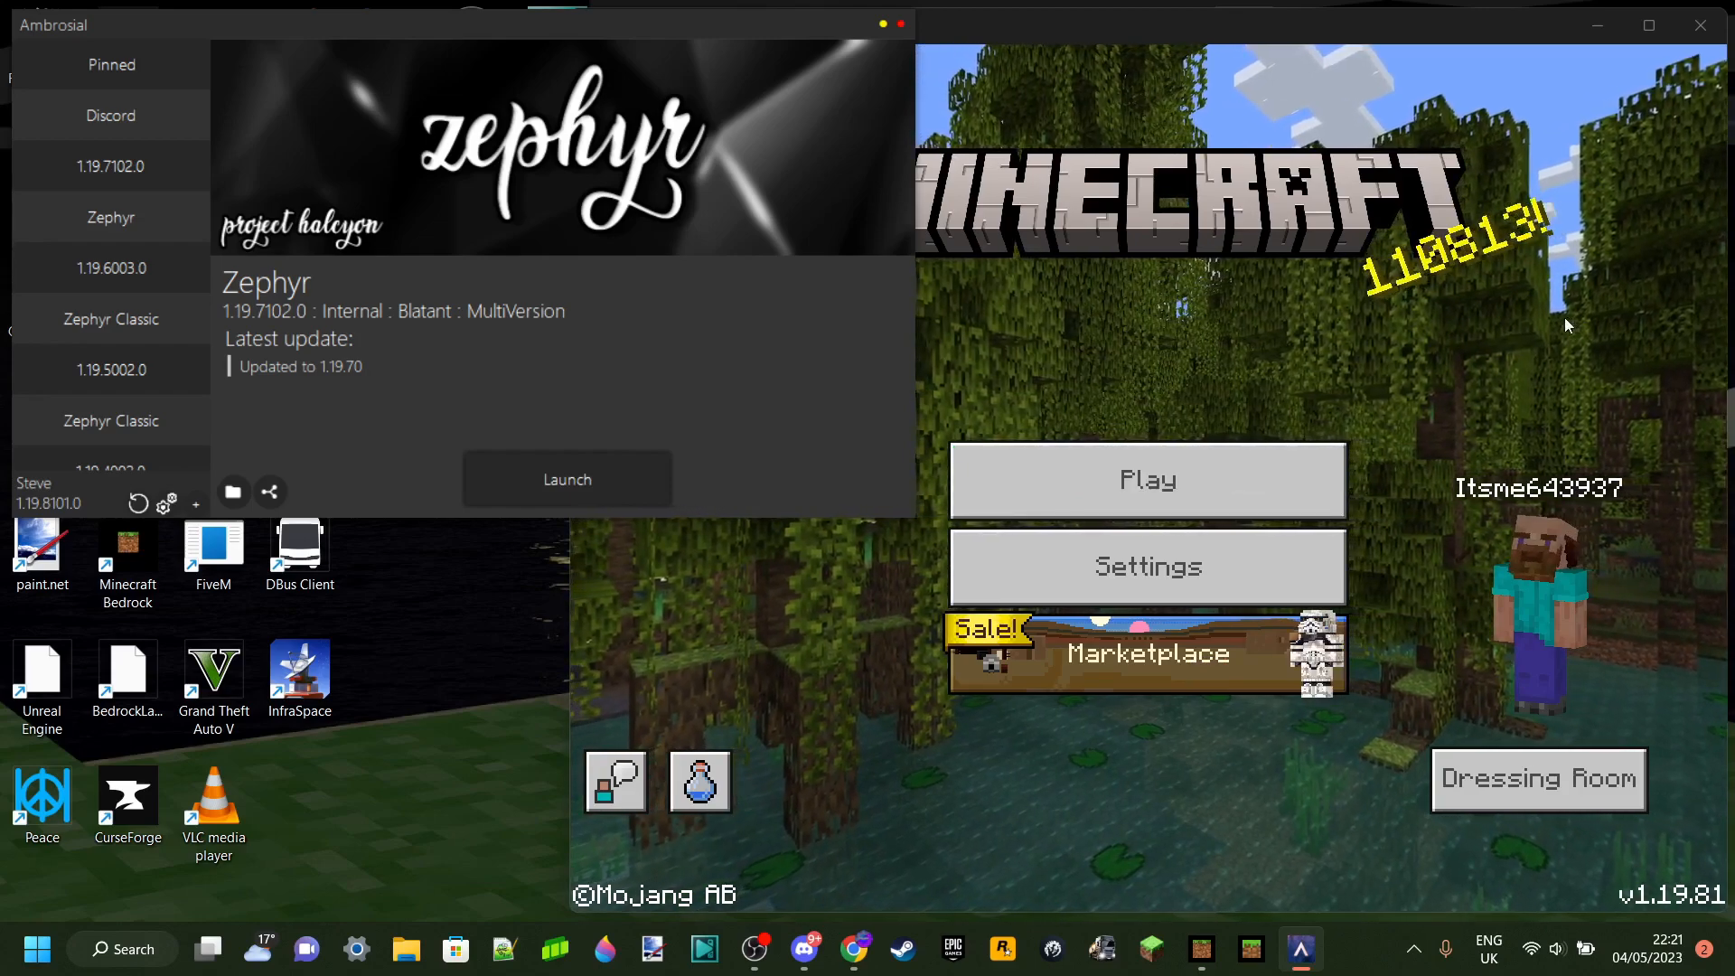
{"action": "mouse_move", "coordinate": [1687, 395]}
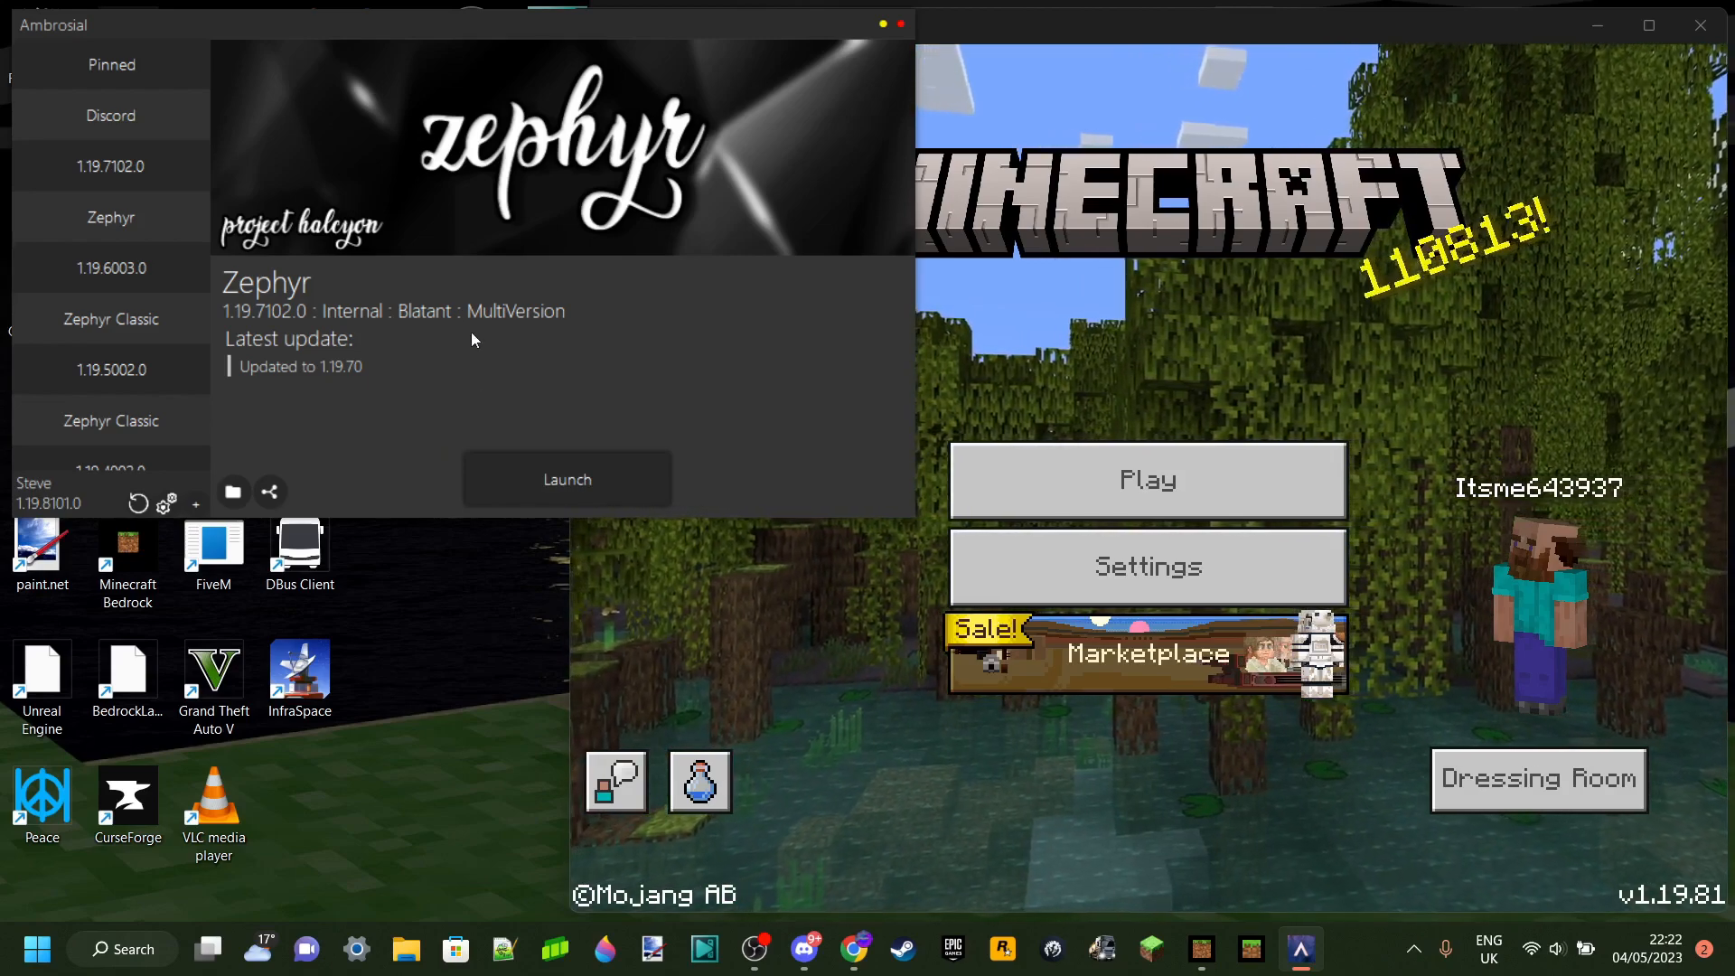
Select the Discord entry in Ambrosial's sidebar to view its guild invite details
{"action": "left_click", "coordinate": [109, 115]}
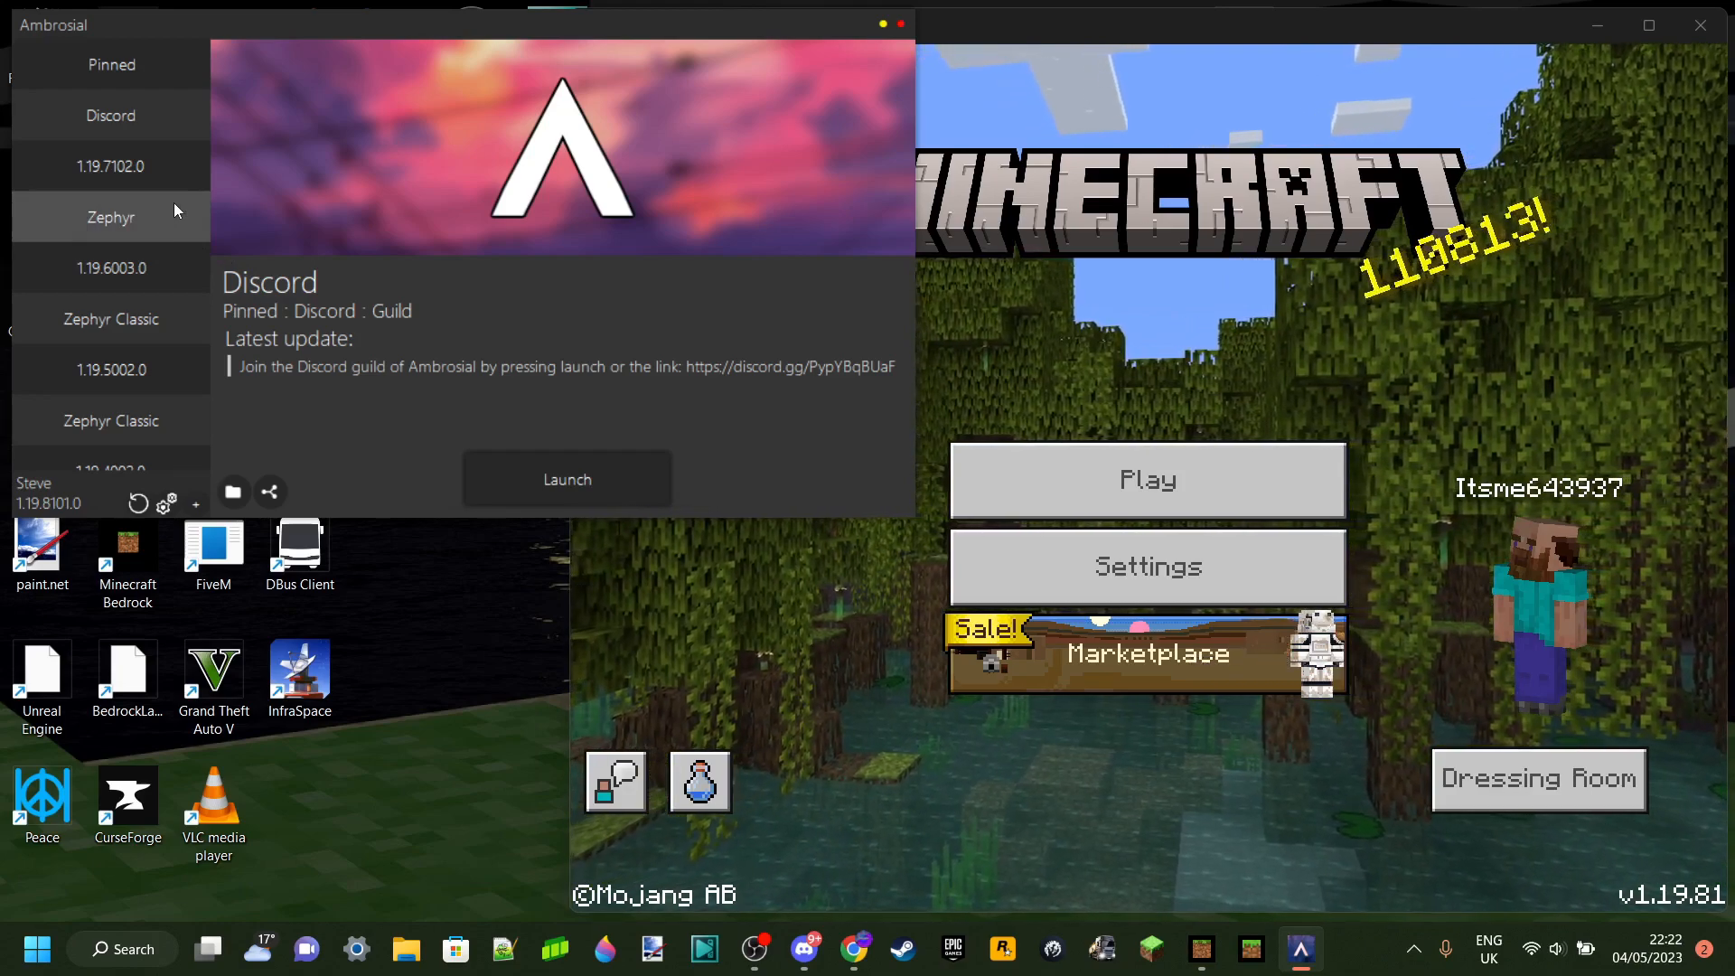
{"action": "mouse_move", "coordinate": [818, 389]}
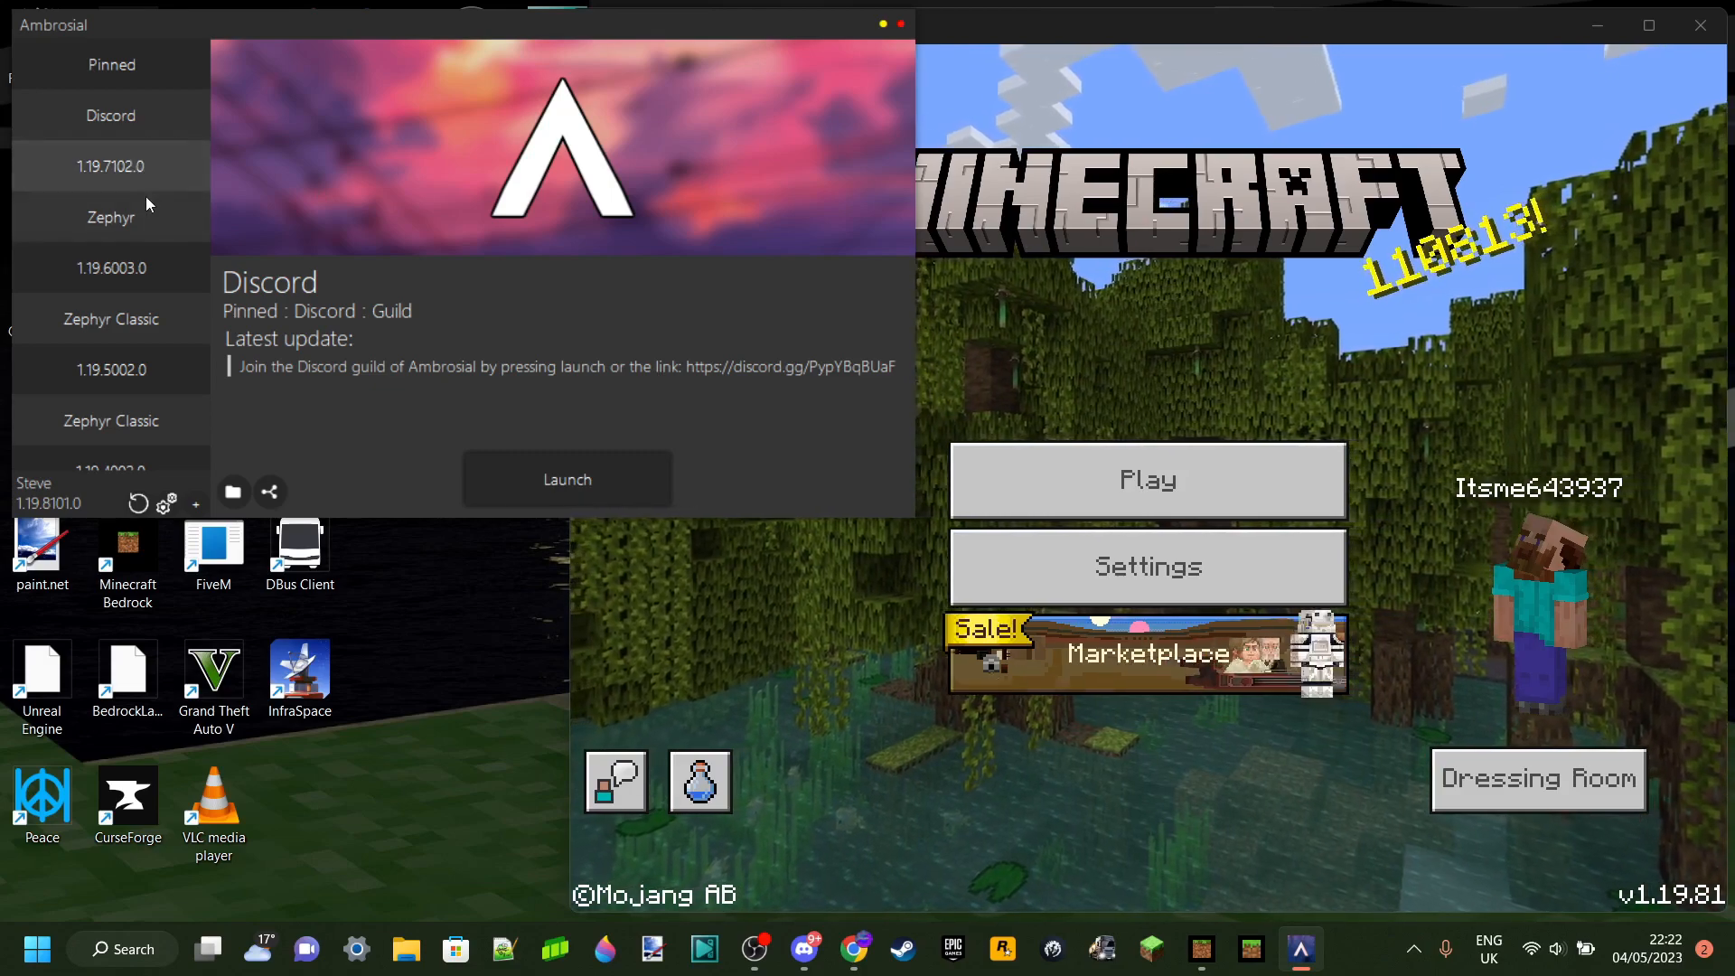
Select the Zephyr entry in Ambrosial's sidebar to show its 1.19.70 update note
{"action": "left_click", "coordinate": [110, 216]}
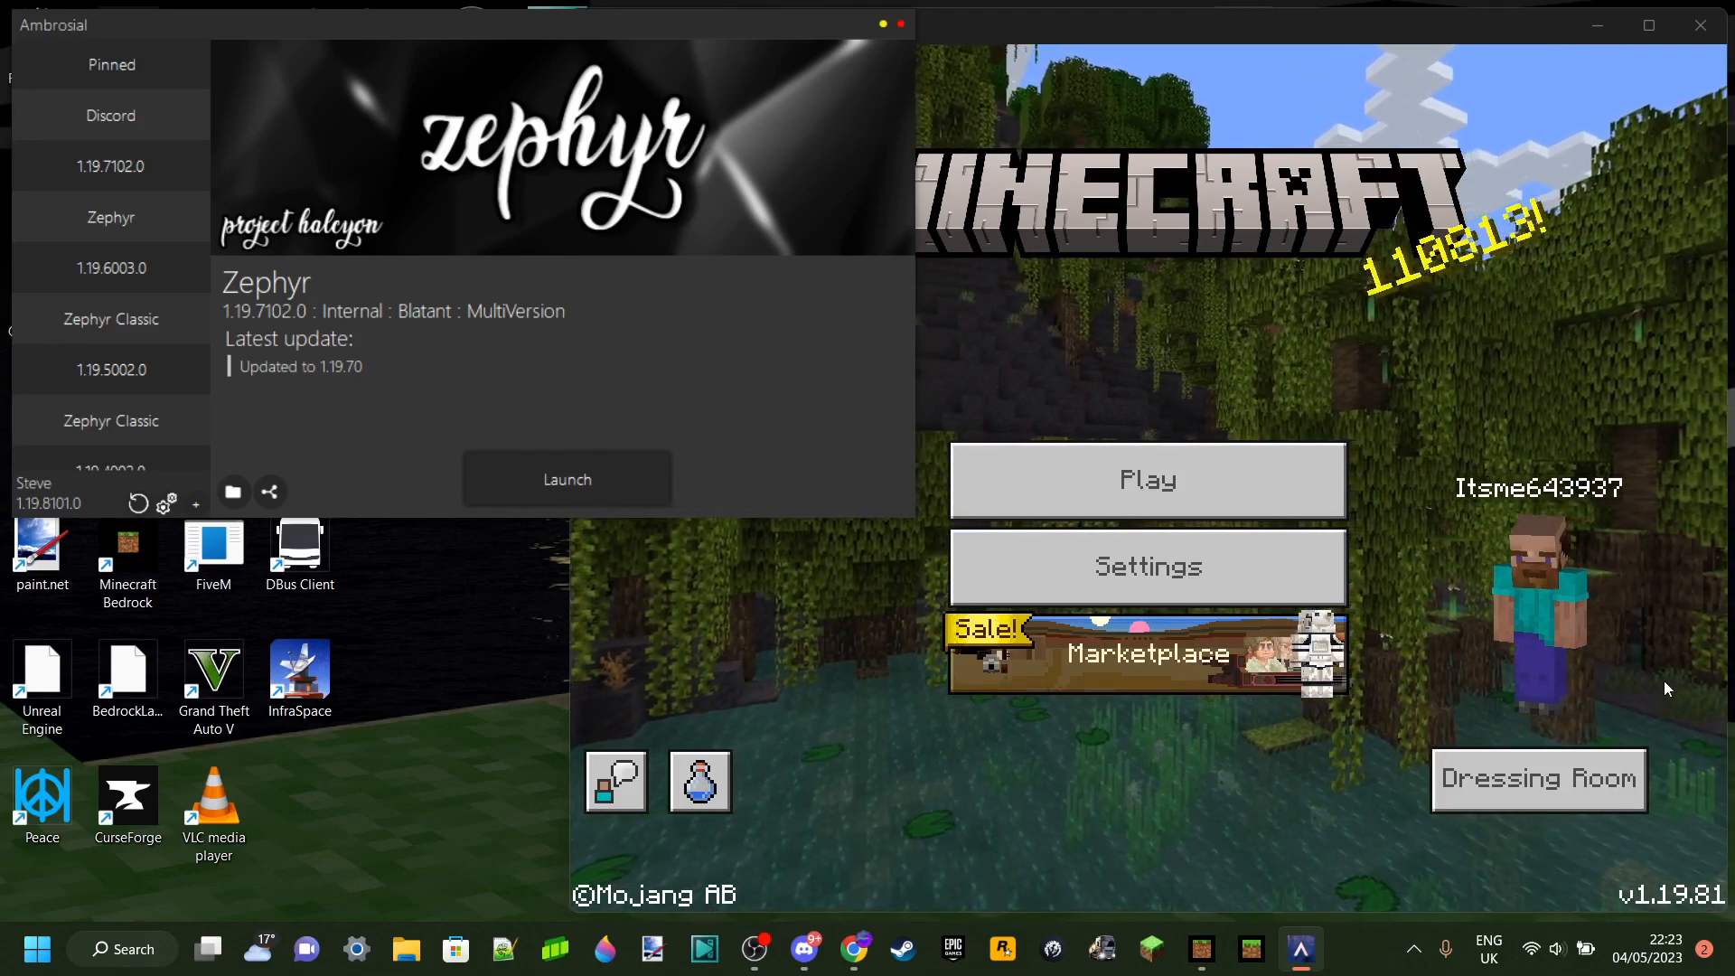
{"action": "mouse_move", "coordinate": [1238, 445]}
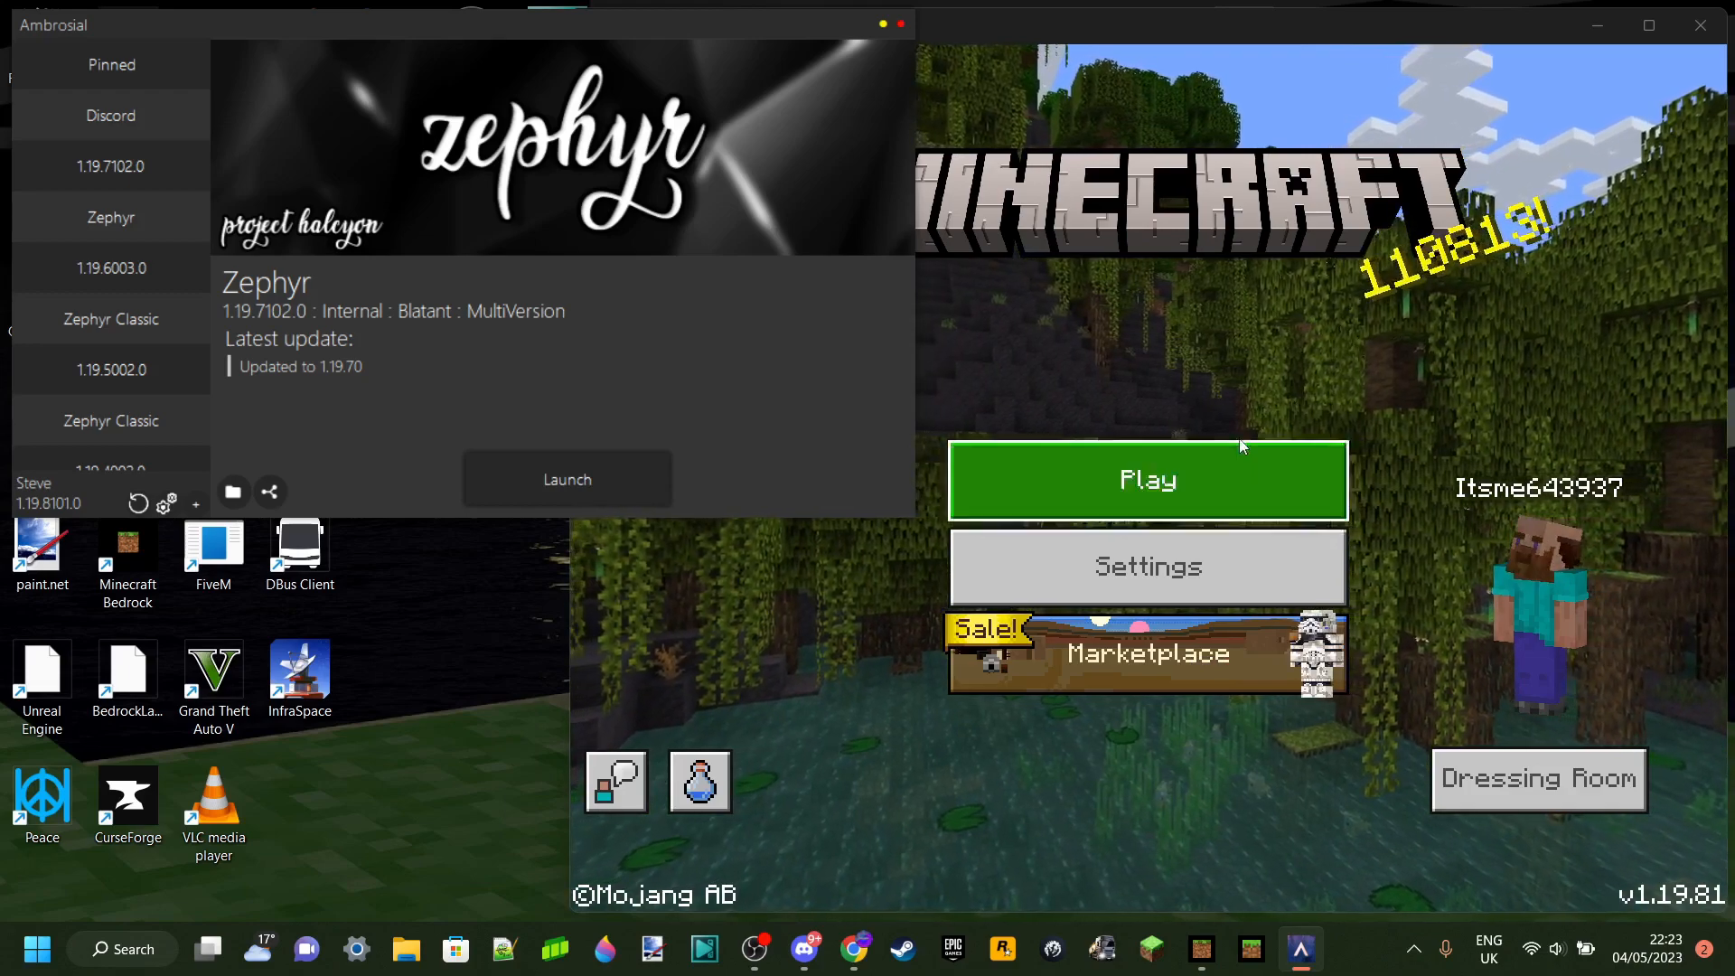